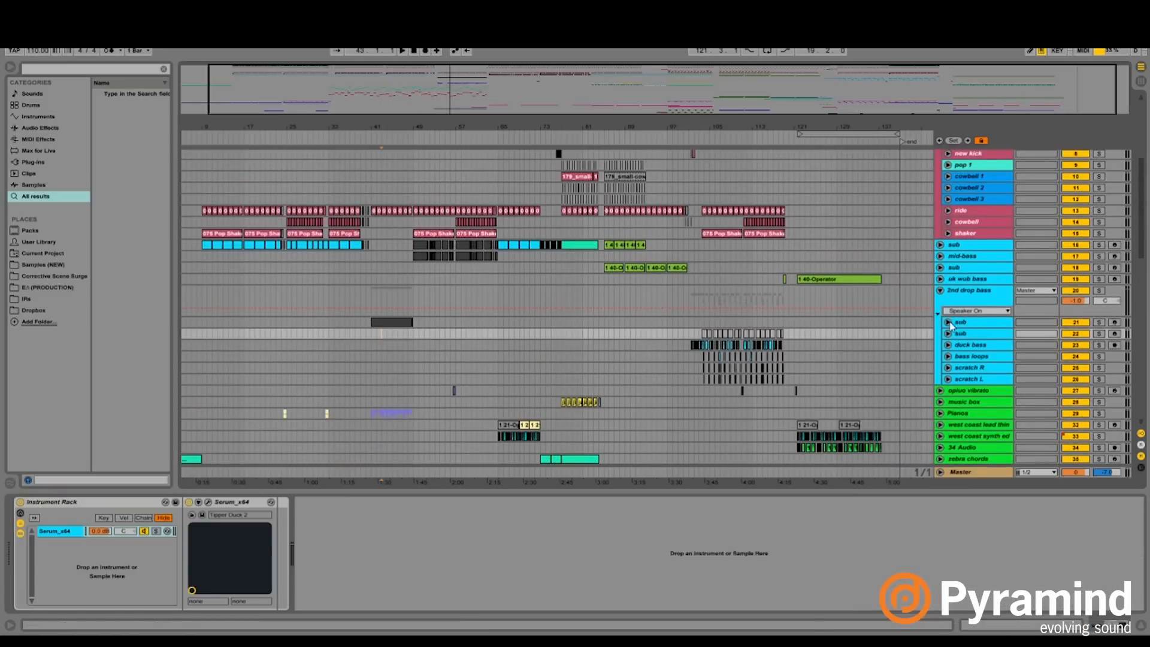
Scroll the track list down to the jazz lead, chord and vox tracks
scroll(down, 3)
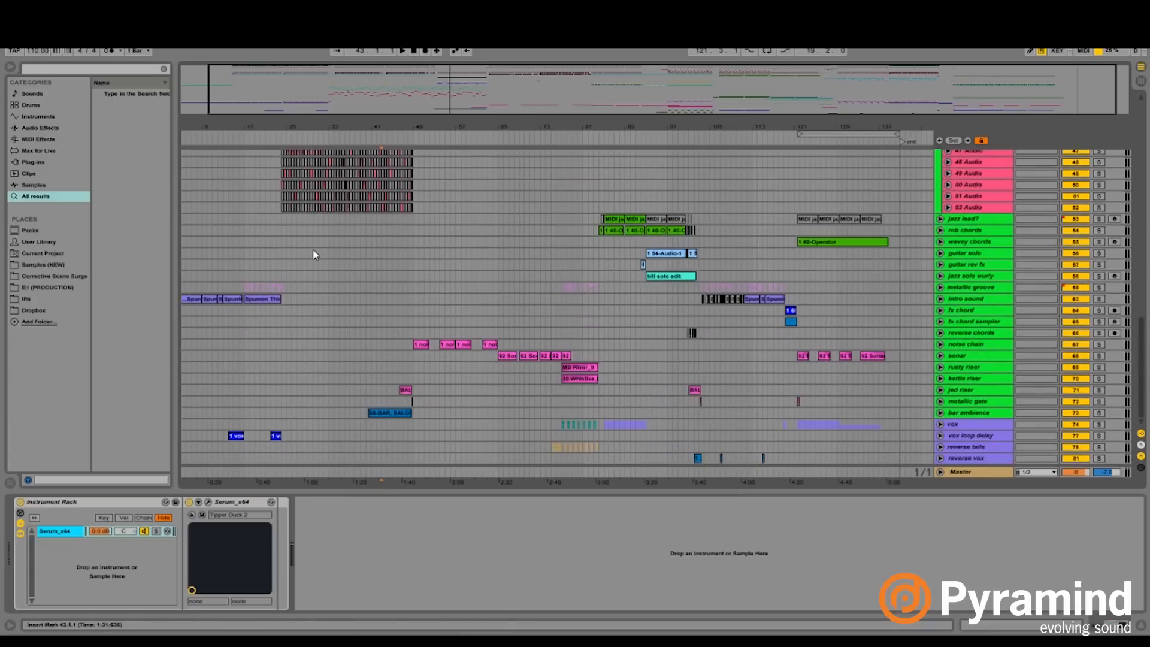
Zoom into bars 13–53 showing the Pianos and unfolded jazz group tracks
click(968, 287)
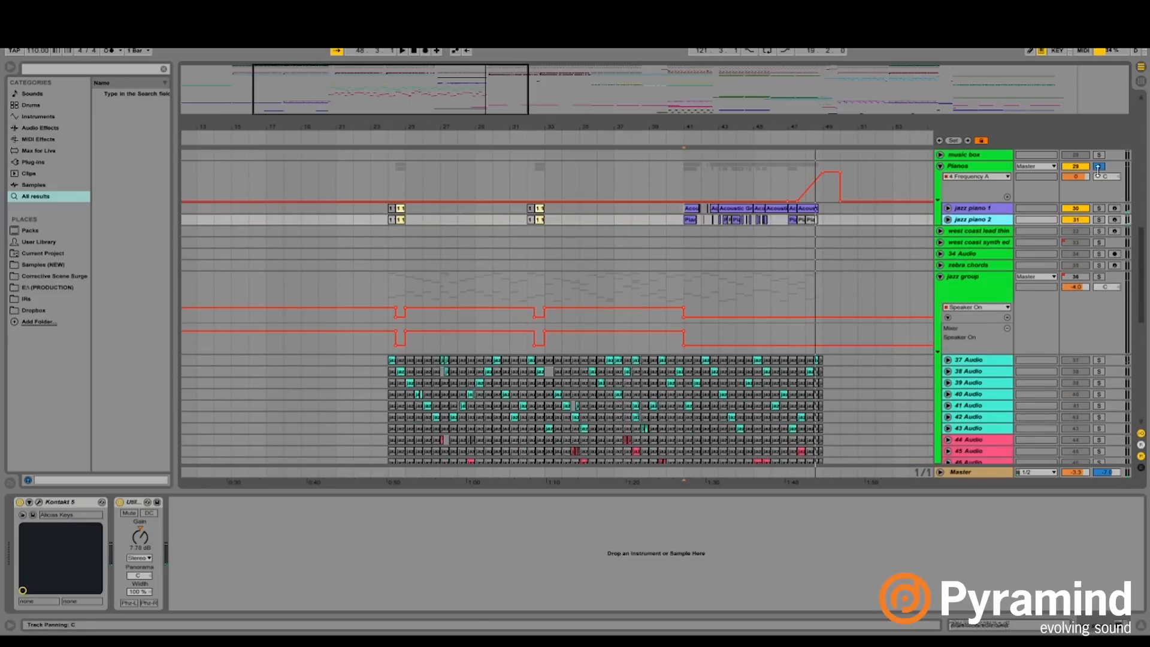
Enlarge jazz piano 1 and 2 to show notes, selecting jazz piano 2's clips at bars 41–49
click(942, 207)
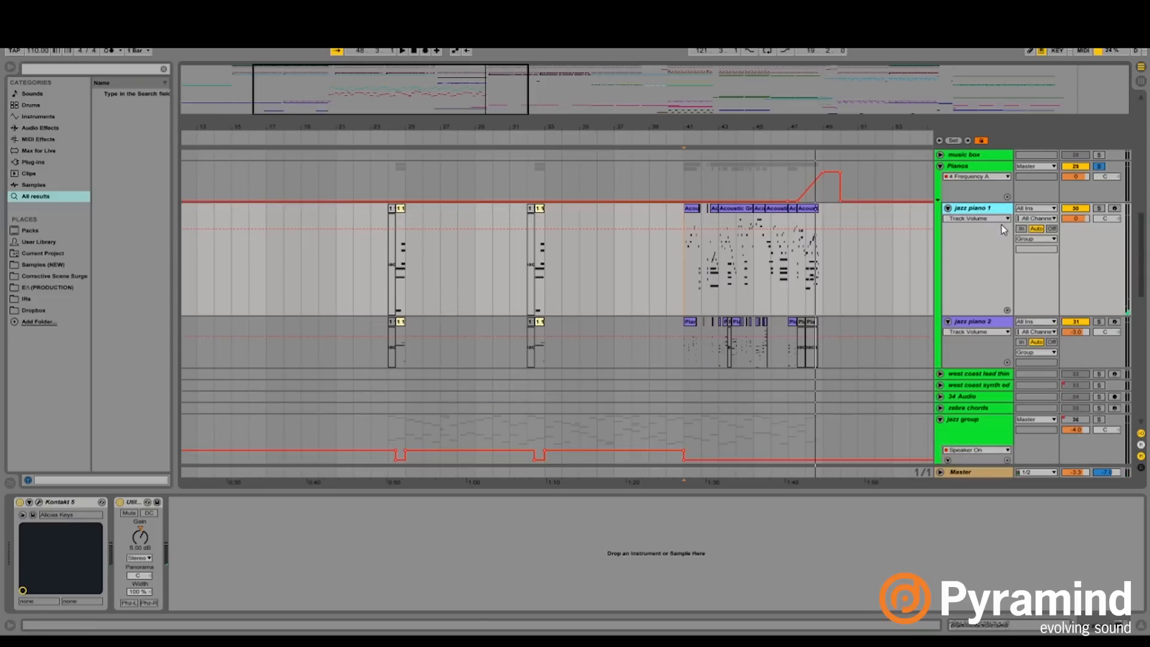
click(747, 345)
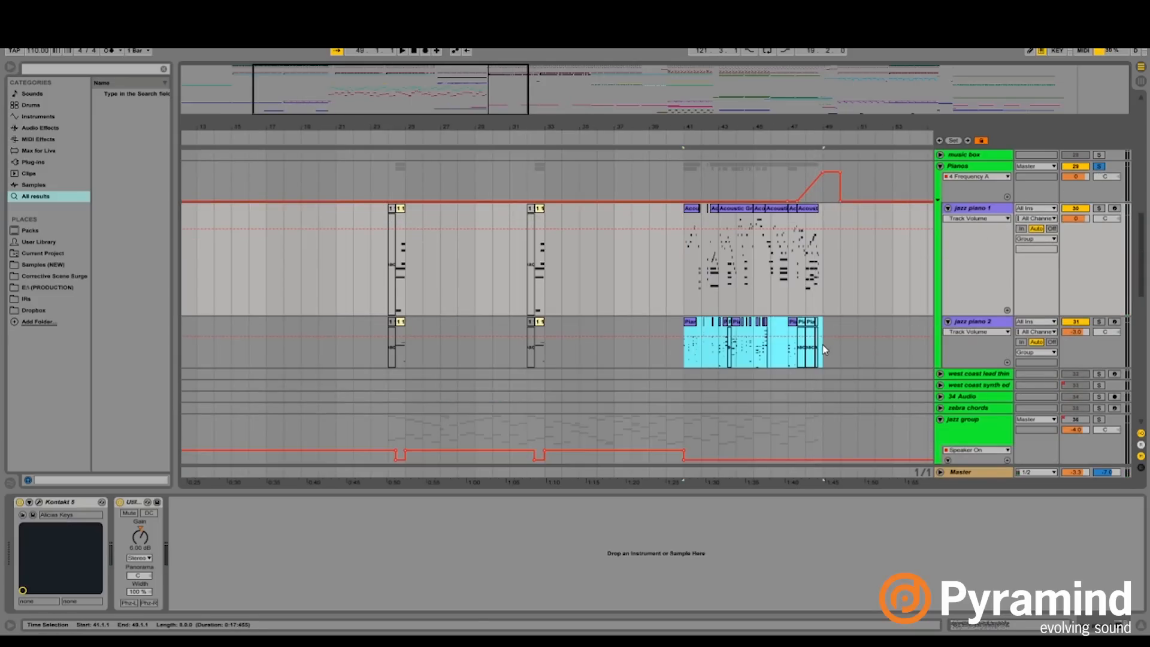
click(971, 207)
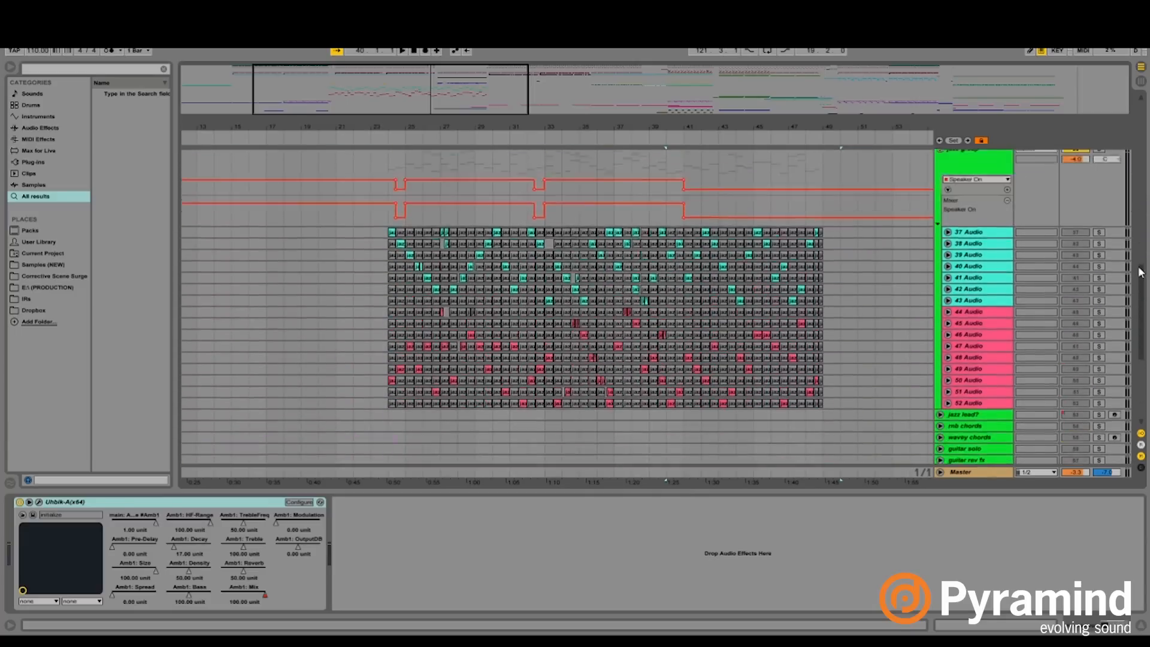
Change the arrangement grid and zoom in on the jazz chord and lead slices on tracks 37–51
right_click(393, 229)
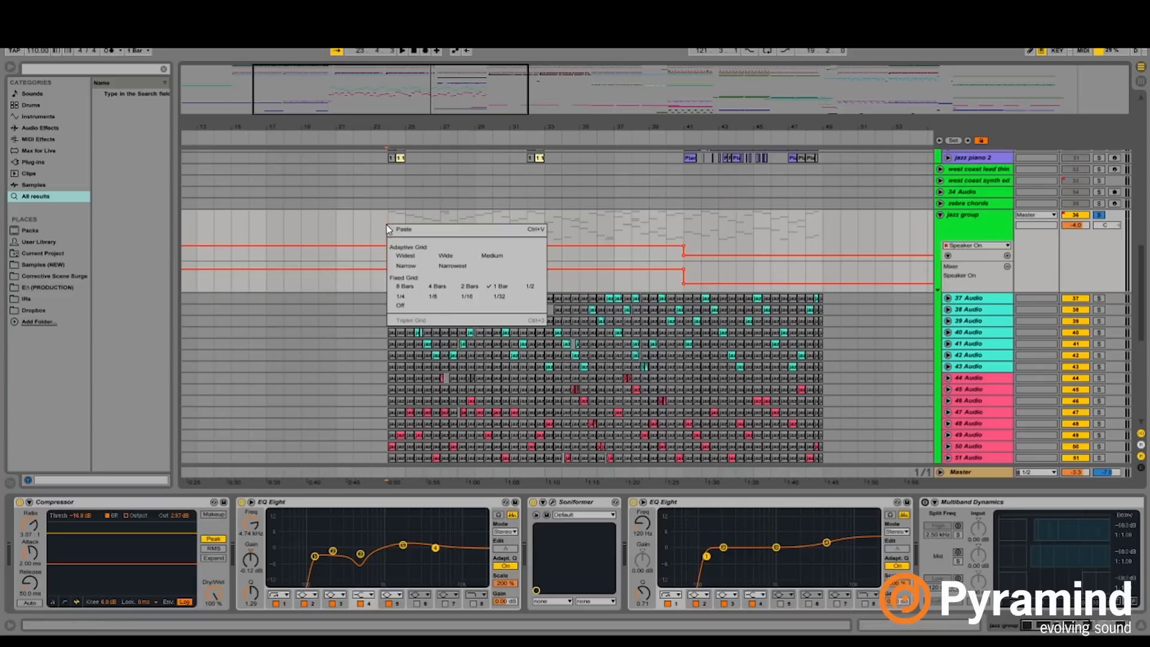
click(409, 296)
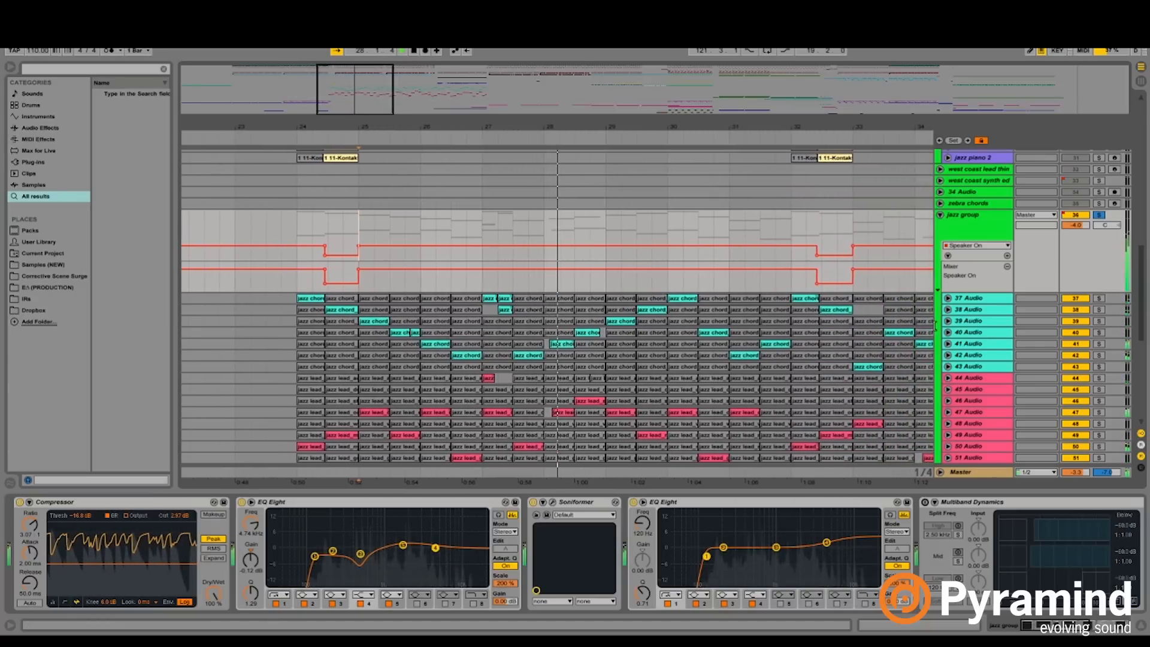
scroll(right, 3)
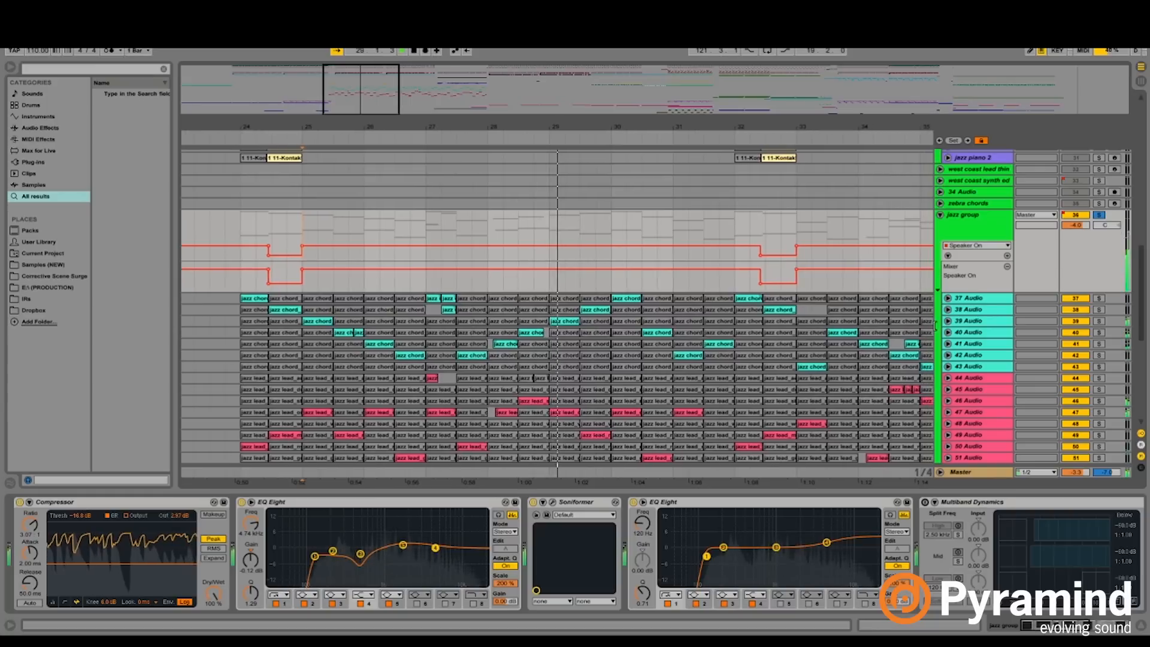